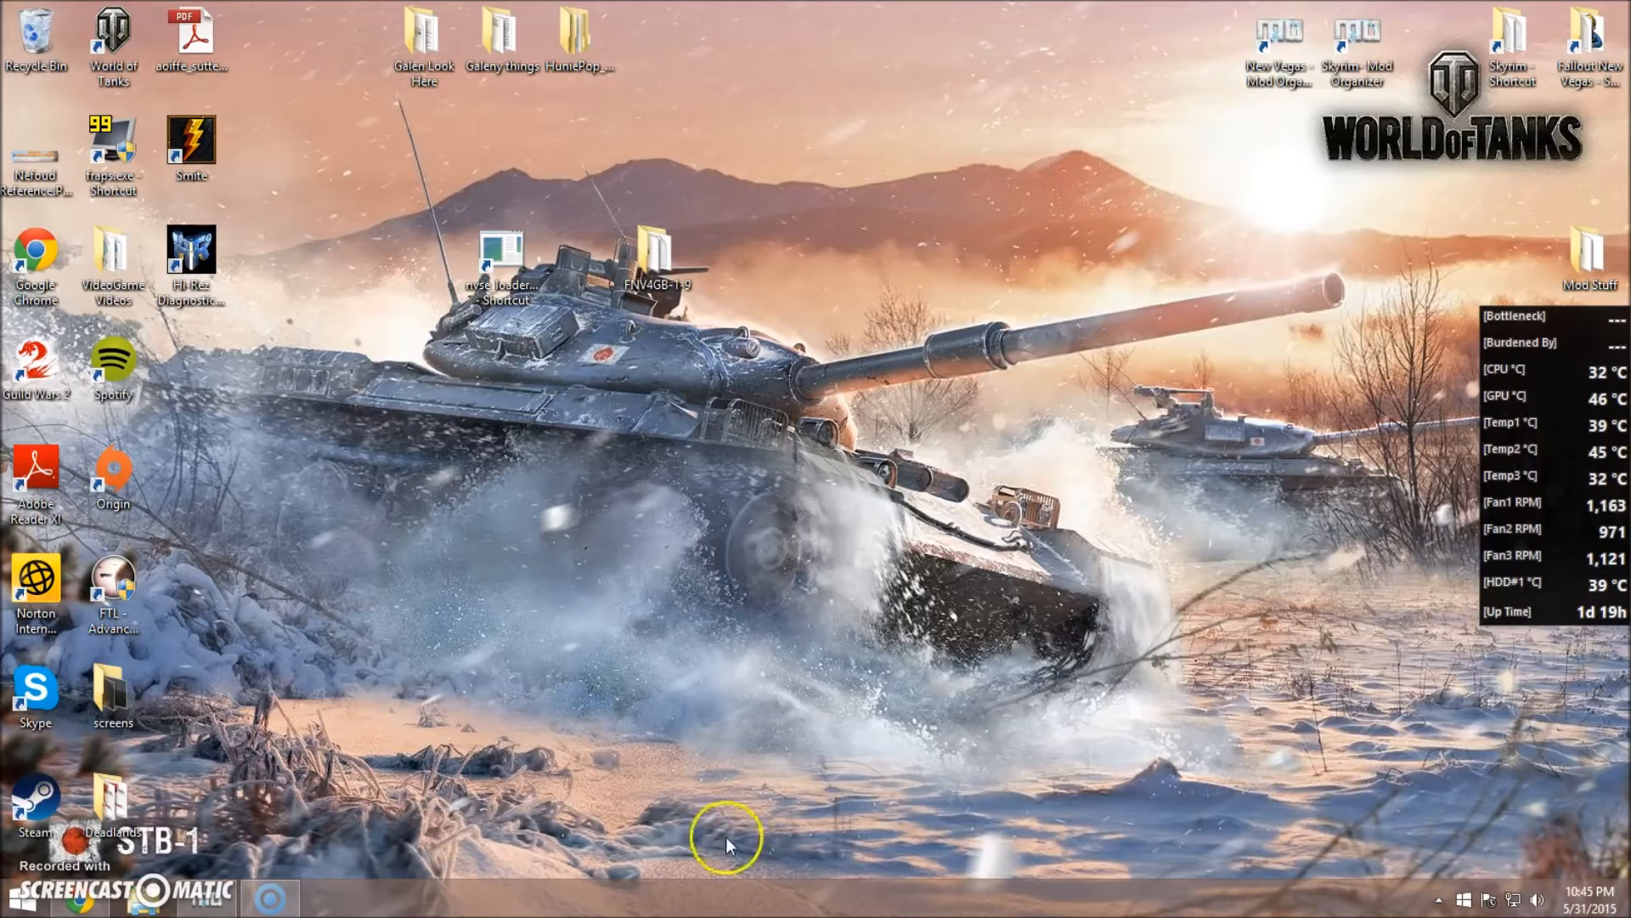
{"action": "mouse_move", "coordinate": [266, 880]}
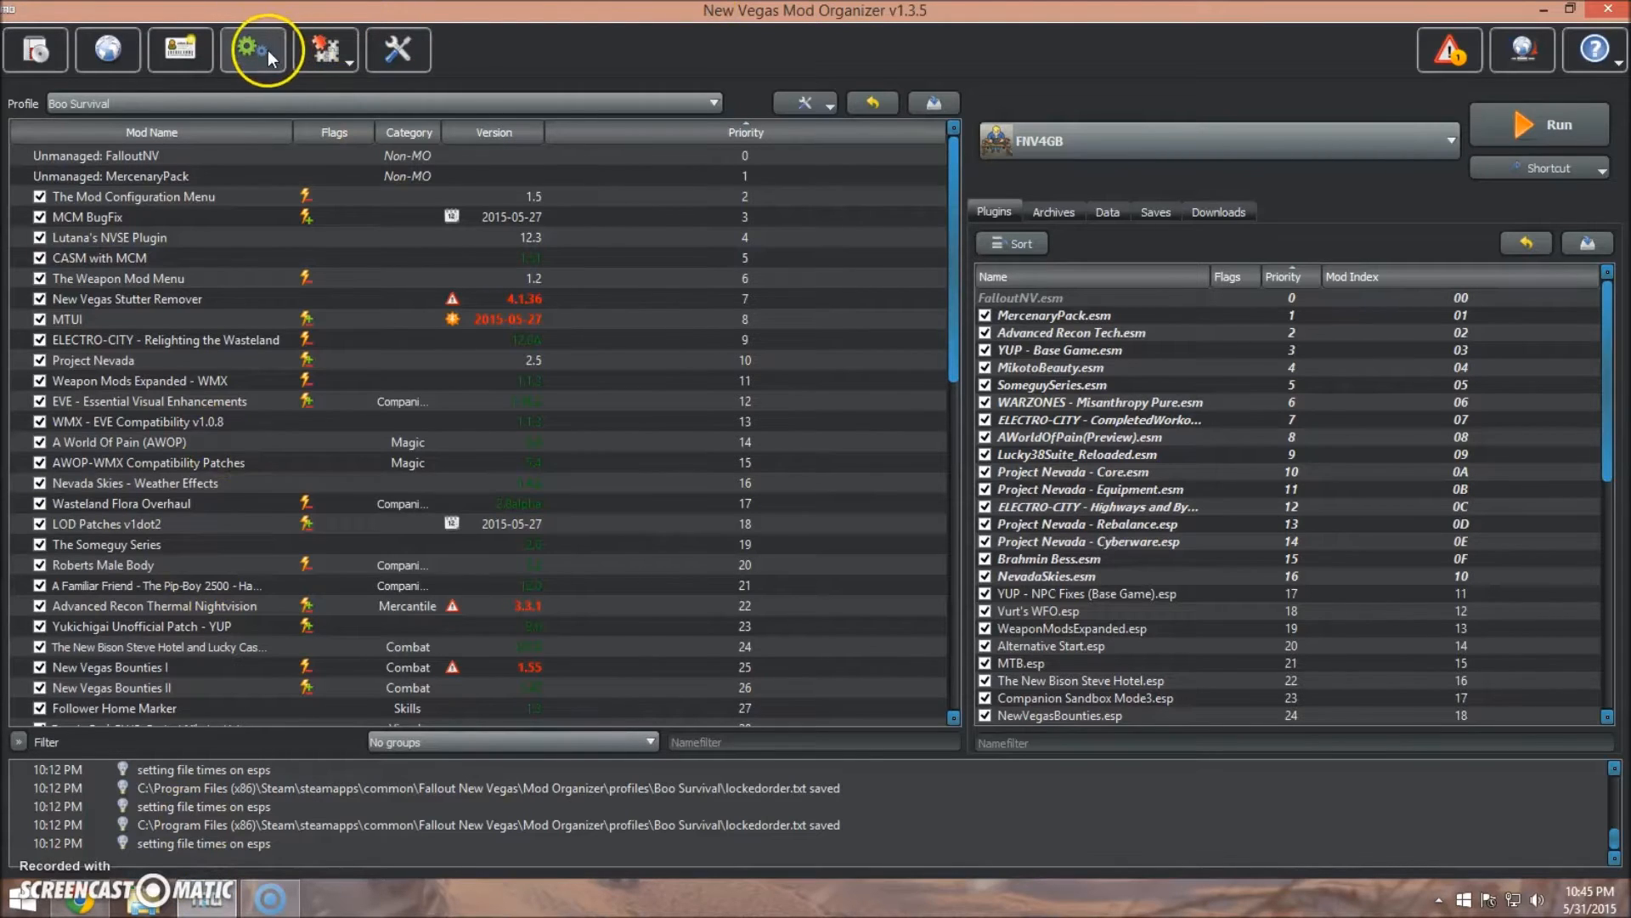
{"action": "mouse_move", "coordinate": [252, 50]}
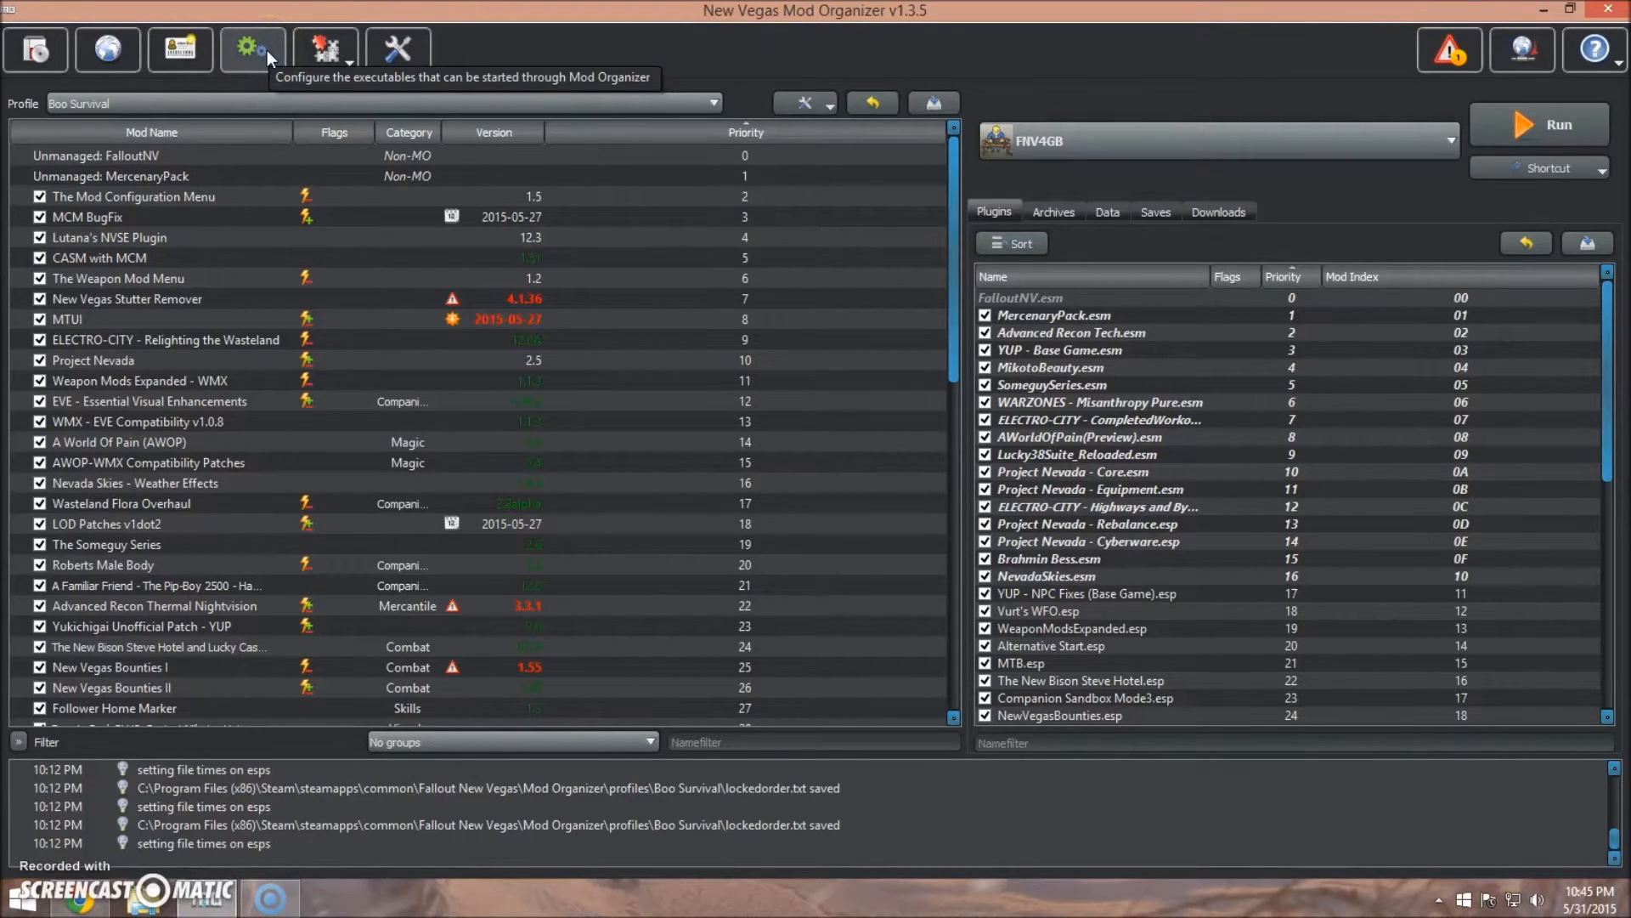
Give the FNV4GB executable the arguments -laaexe .\FalloutMO.exe and save the change.
{"action": "left_click", "coordinate": [251, 50]}
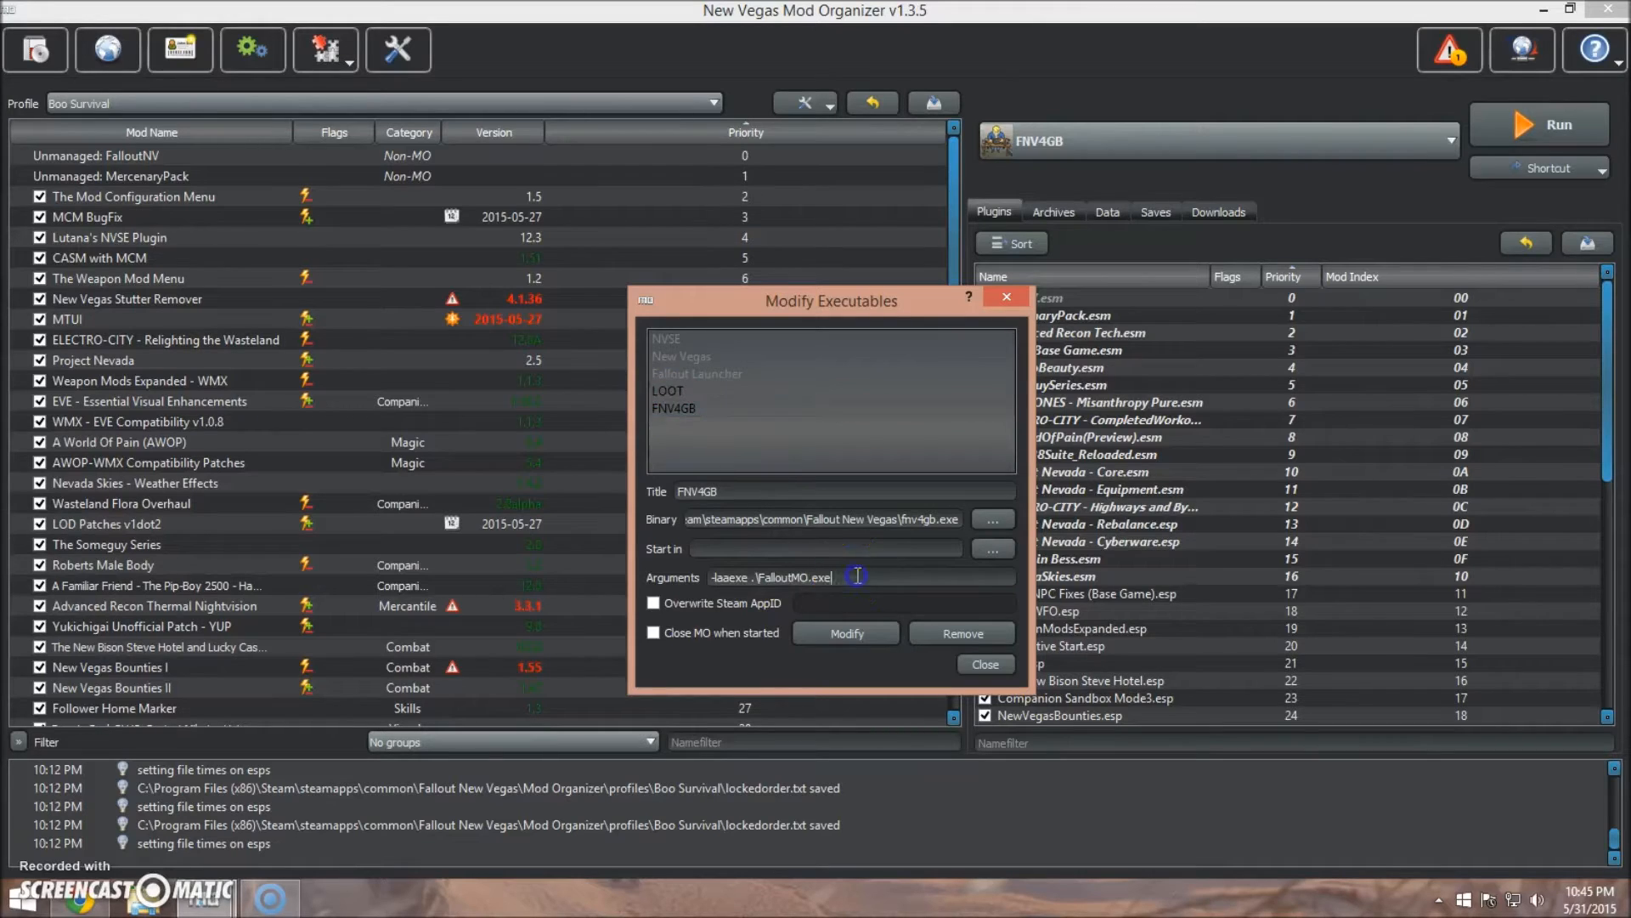
{"action": "triple_click", "coordinate": [772, 578]}
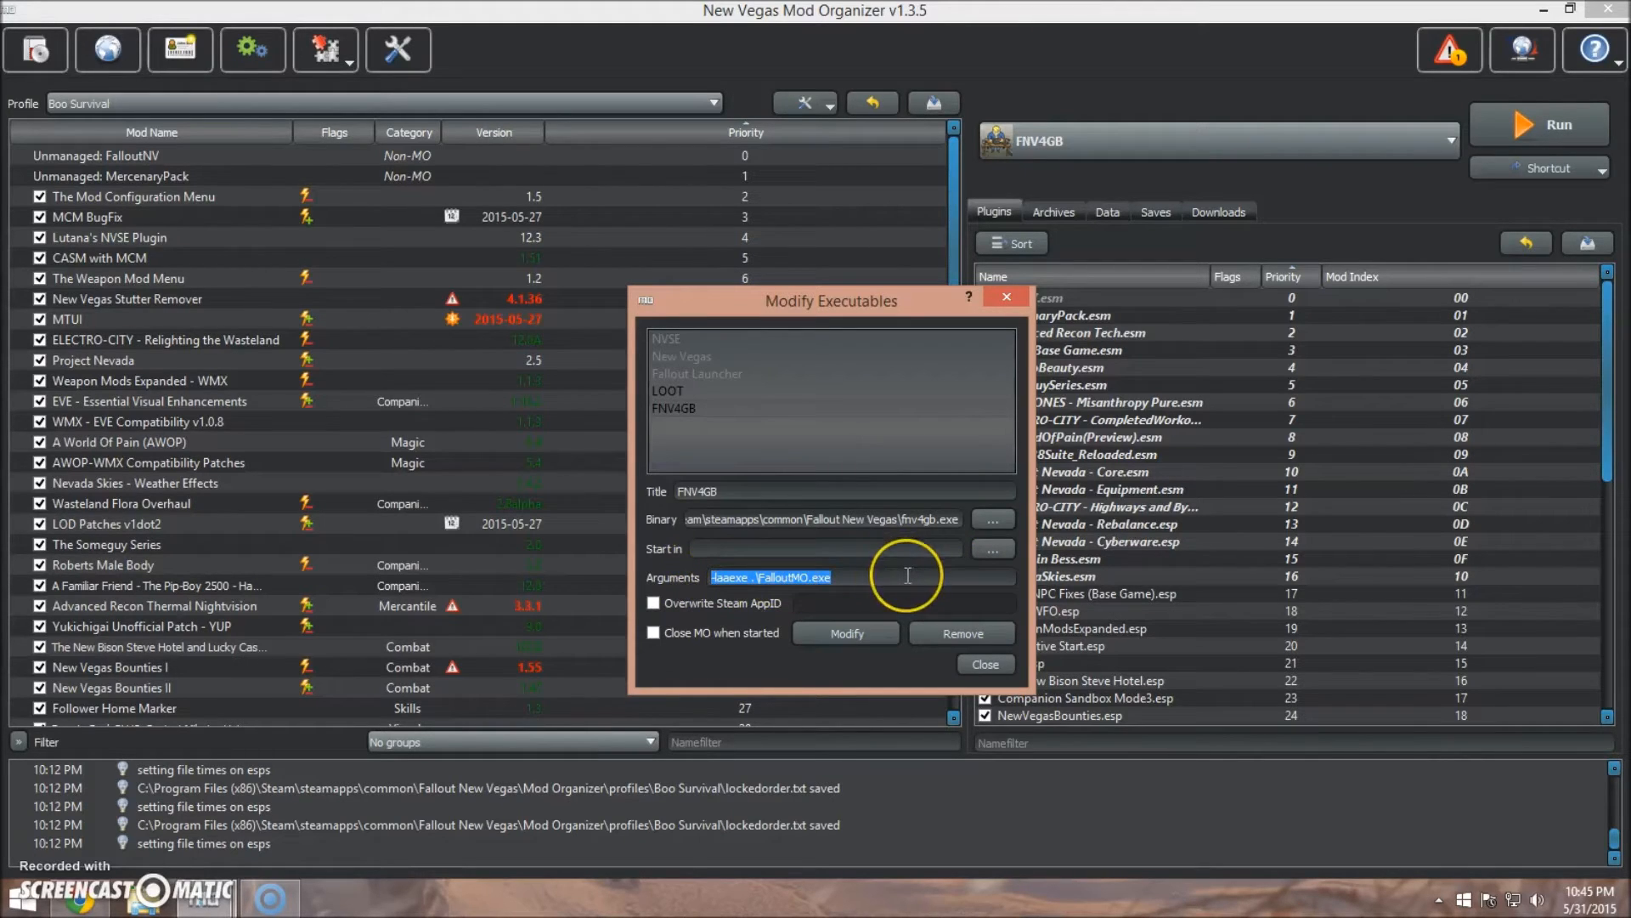
{"action": "mouse_move", "coordinate": [862, 576]}
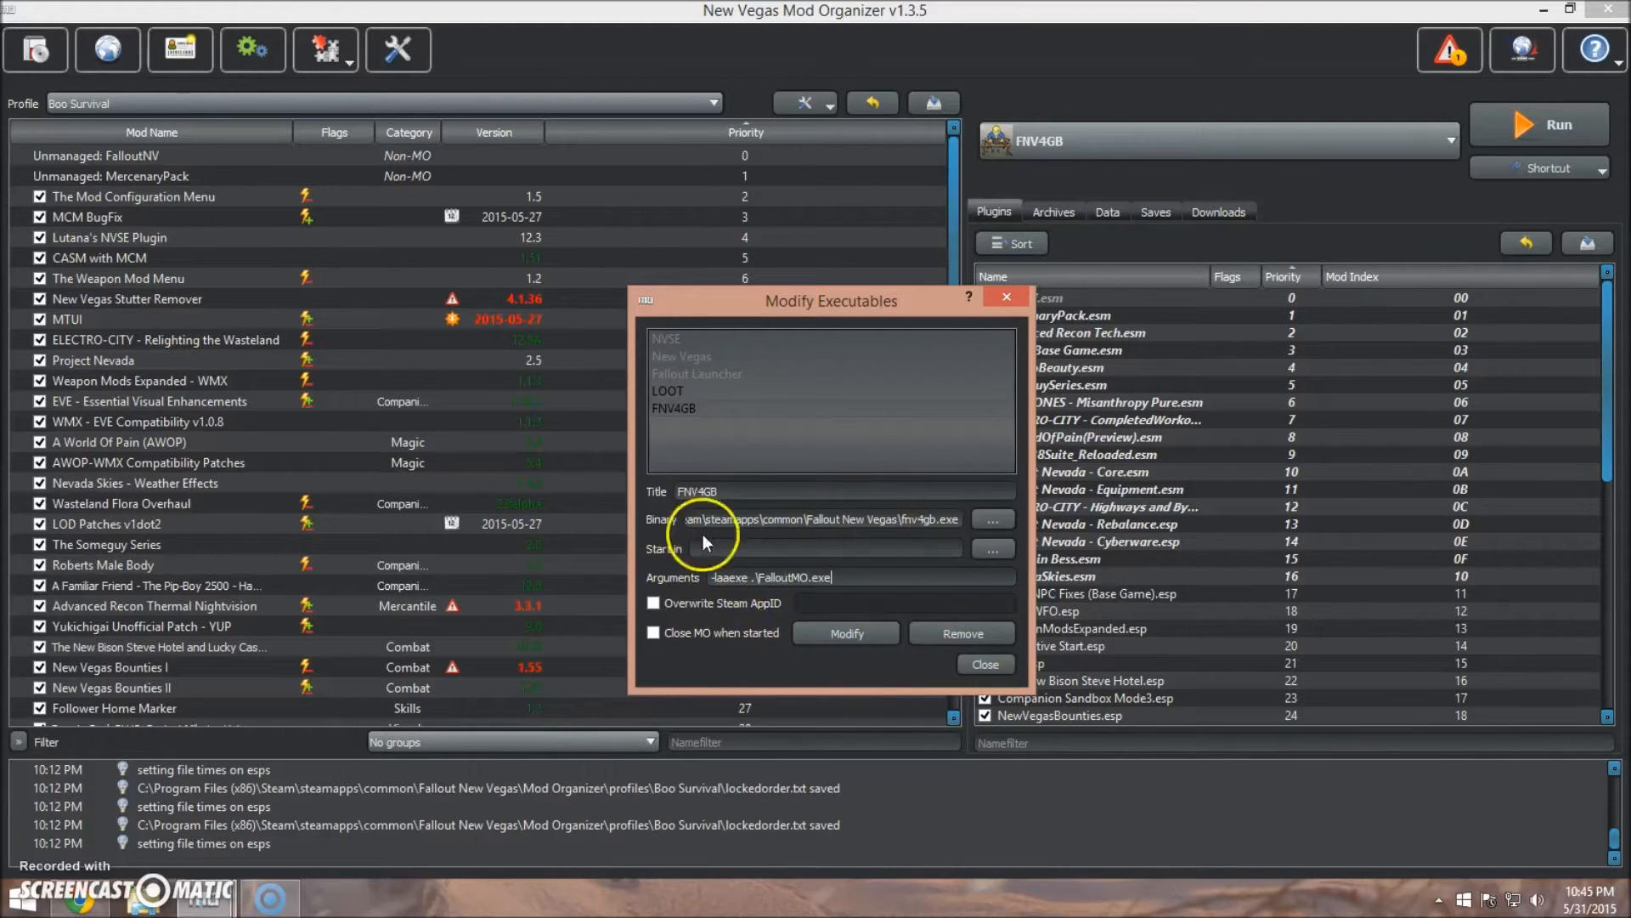
{"action": "mouse_move", "coordinate": [773, 578]}
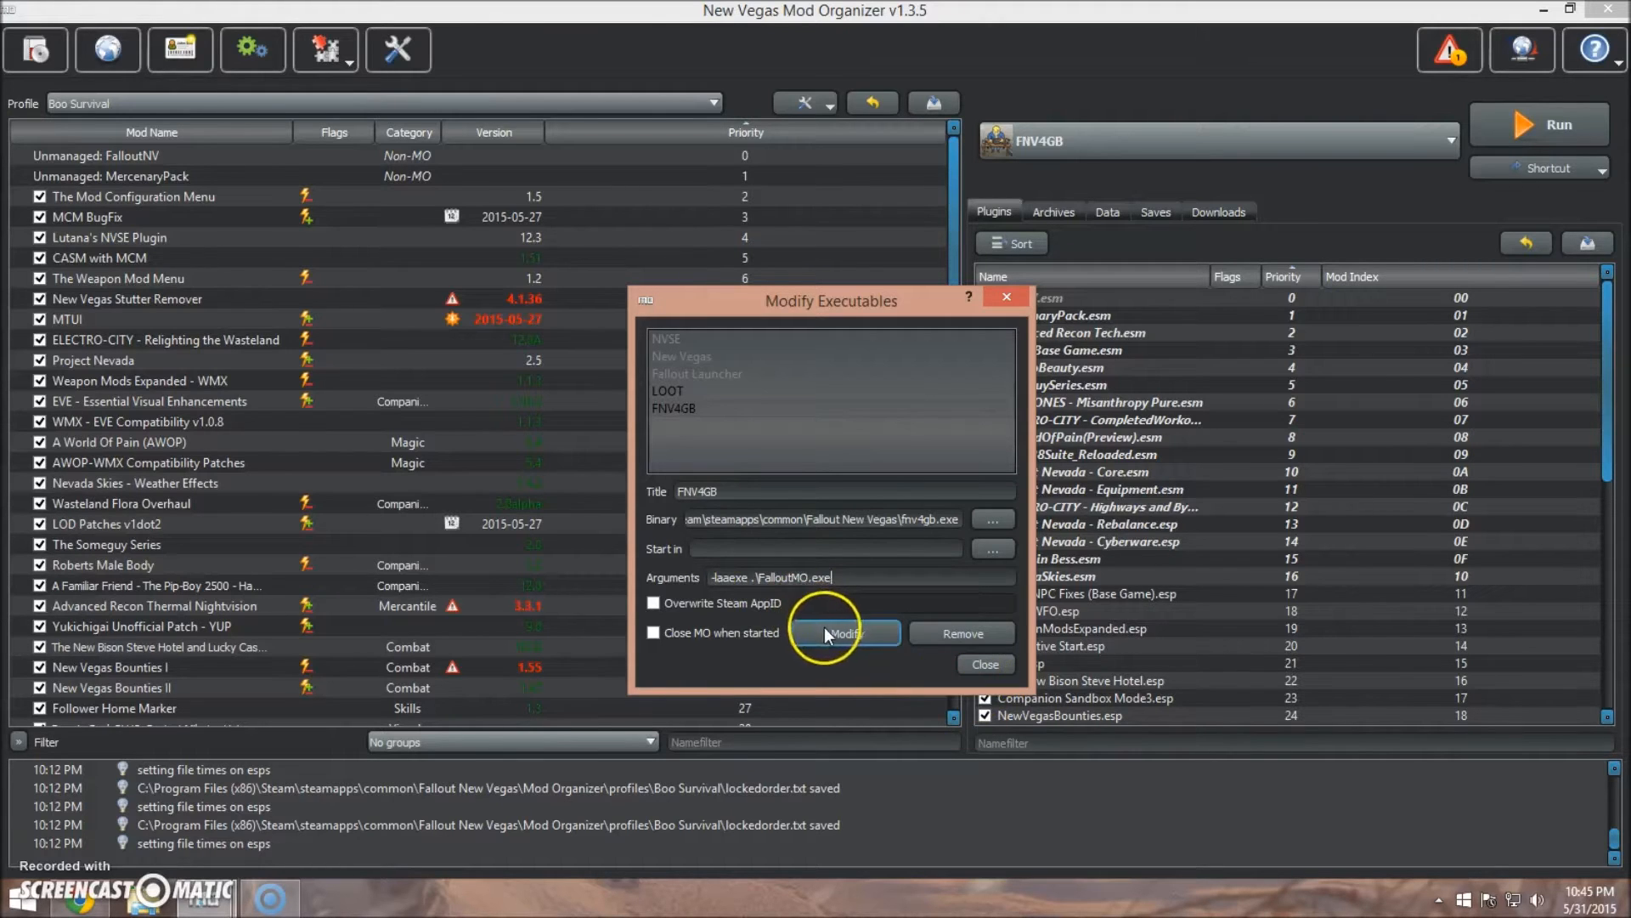
{"action": "left_click", "coordinate": [844, 632]}
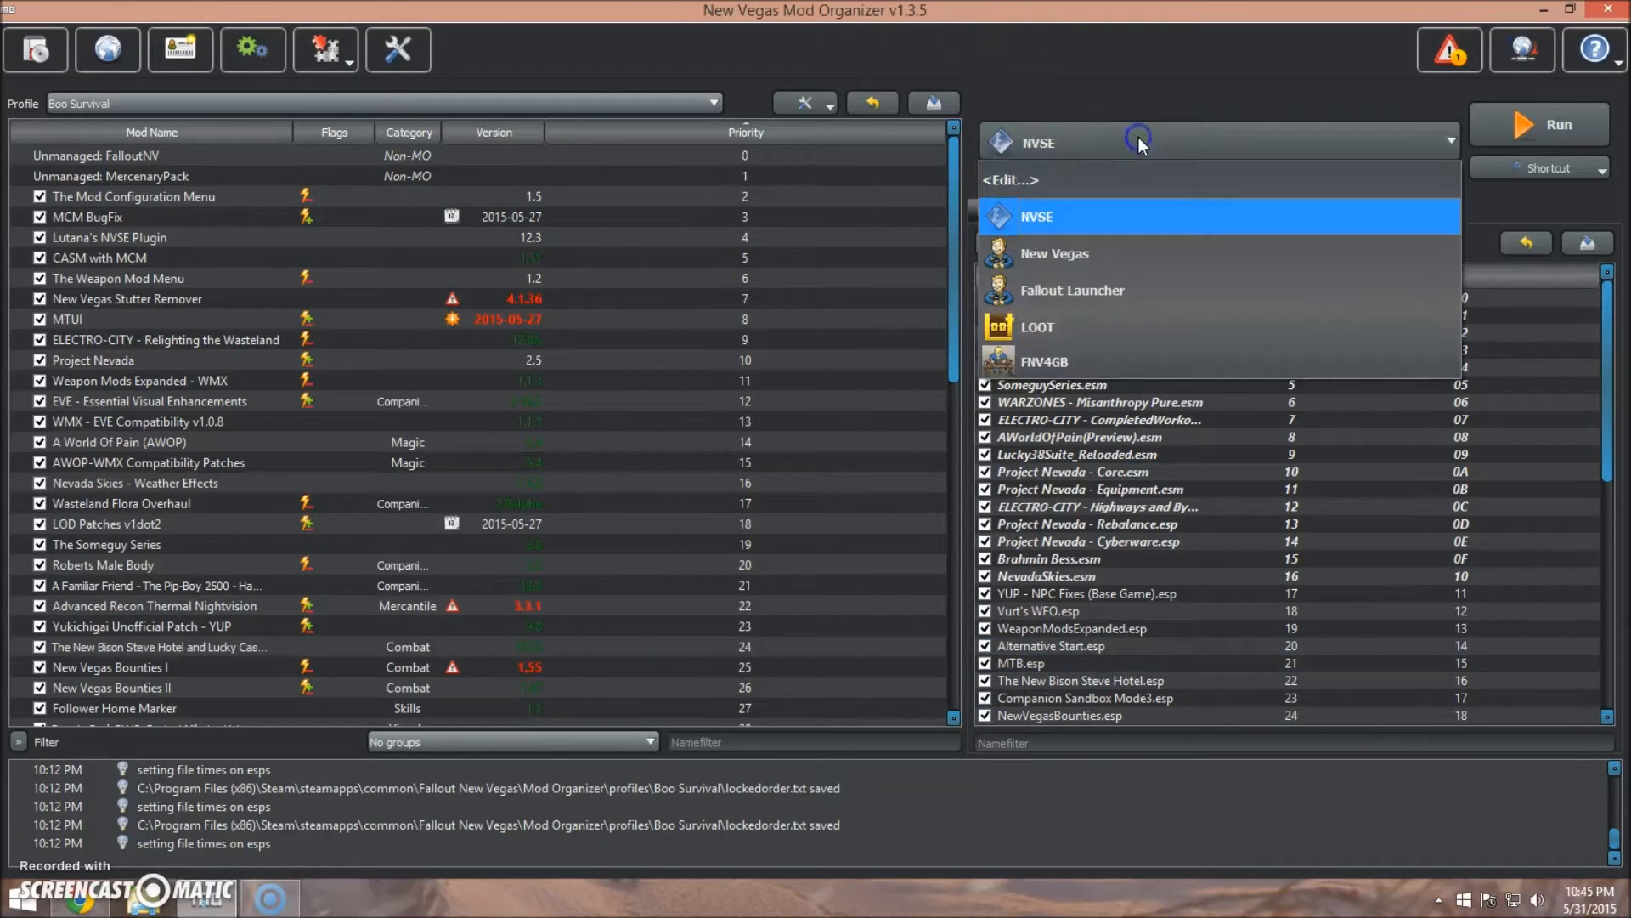
Choose FNV4GB from the executables dropdown as the program to run.
{"action": "left_click", "coordinate": [1044, 361]}
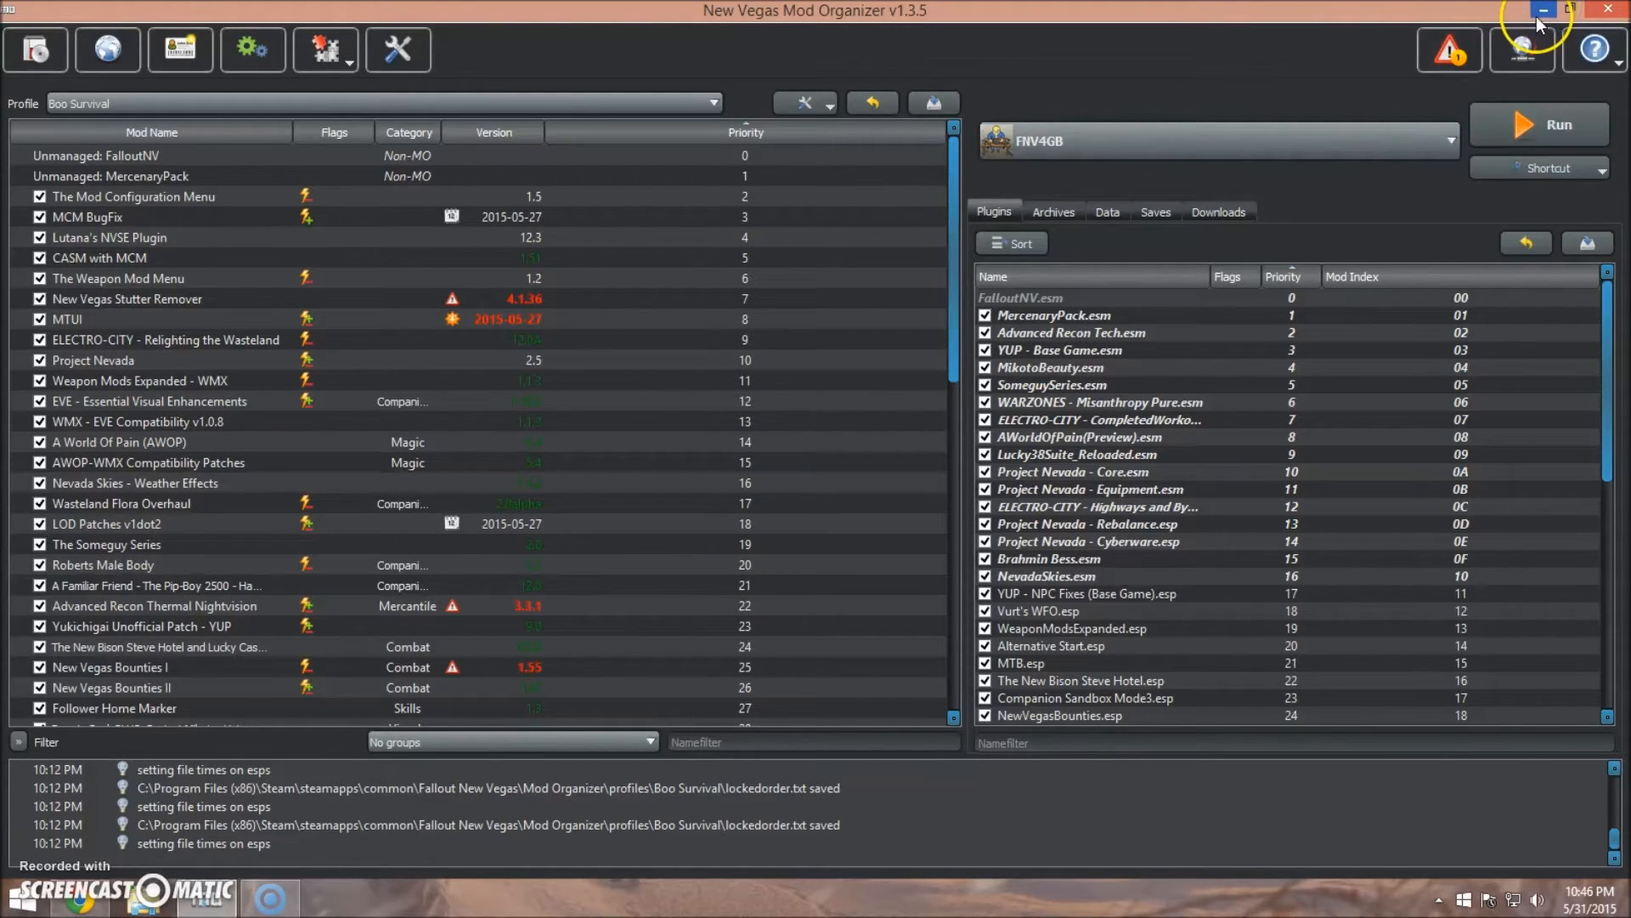
Minimize Mod Organizer to reveal the desktop.
{"action": "left_click", "coordinate": [1543, 11]}
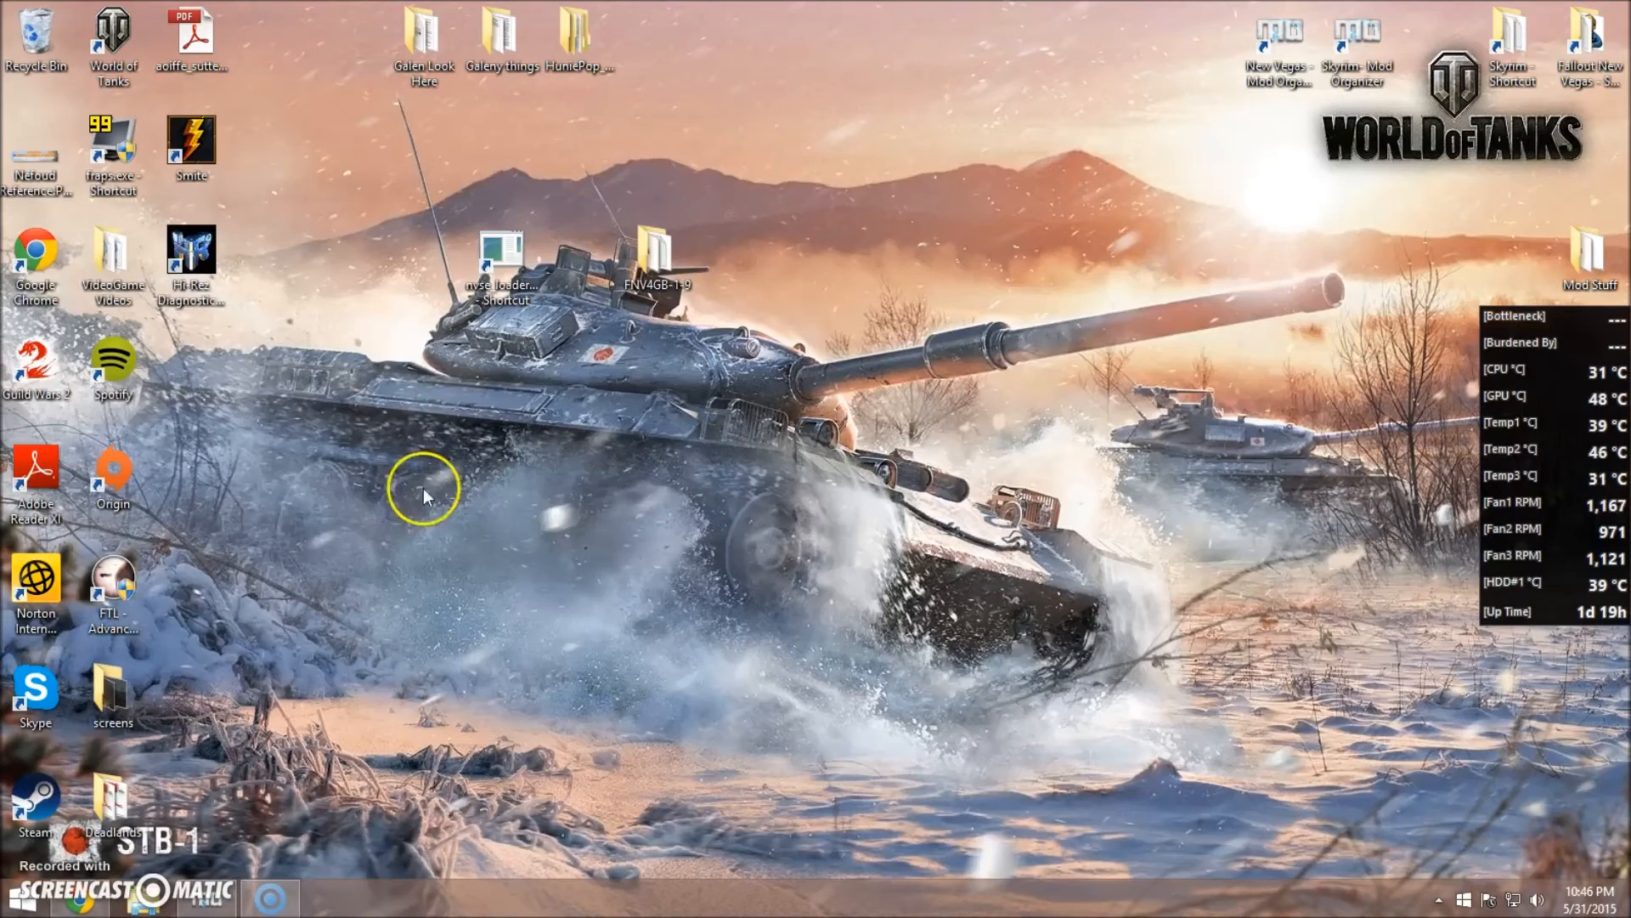
{"action": "mouse_move", "coordinate": [666, 562]}
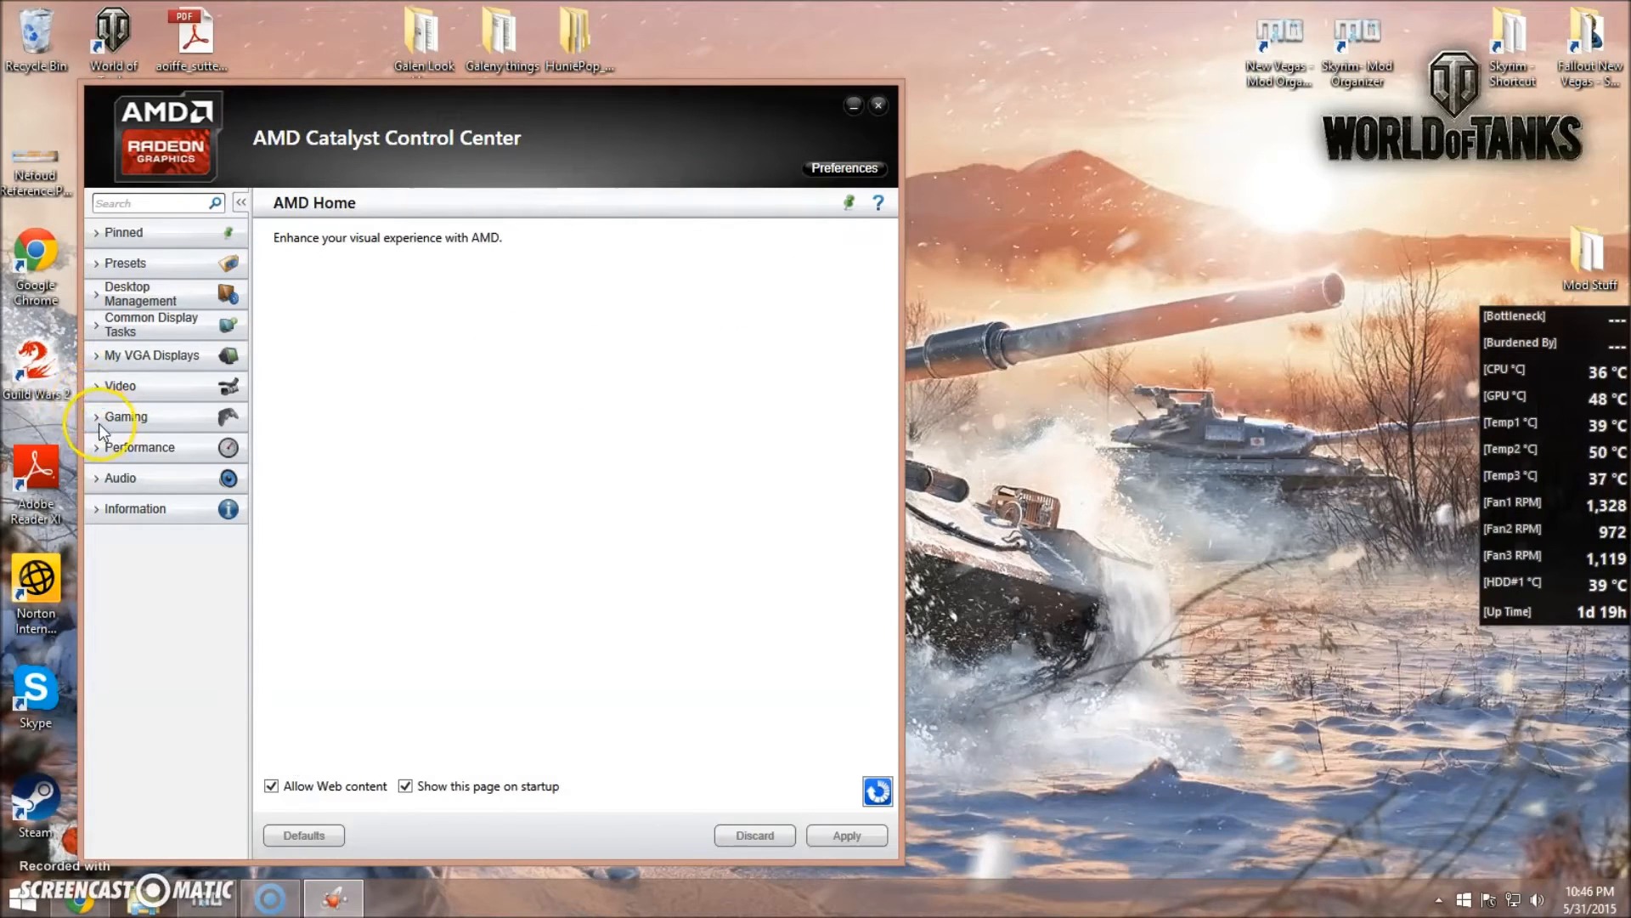
Open Gaming's 3D Application Settings and start adding a new application profile.
{"action": "left_click", "coordinate": [125, 416]}
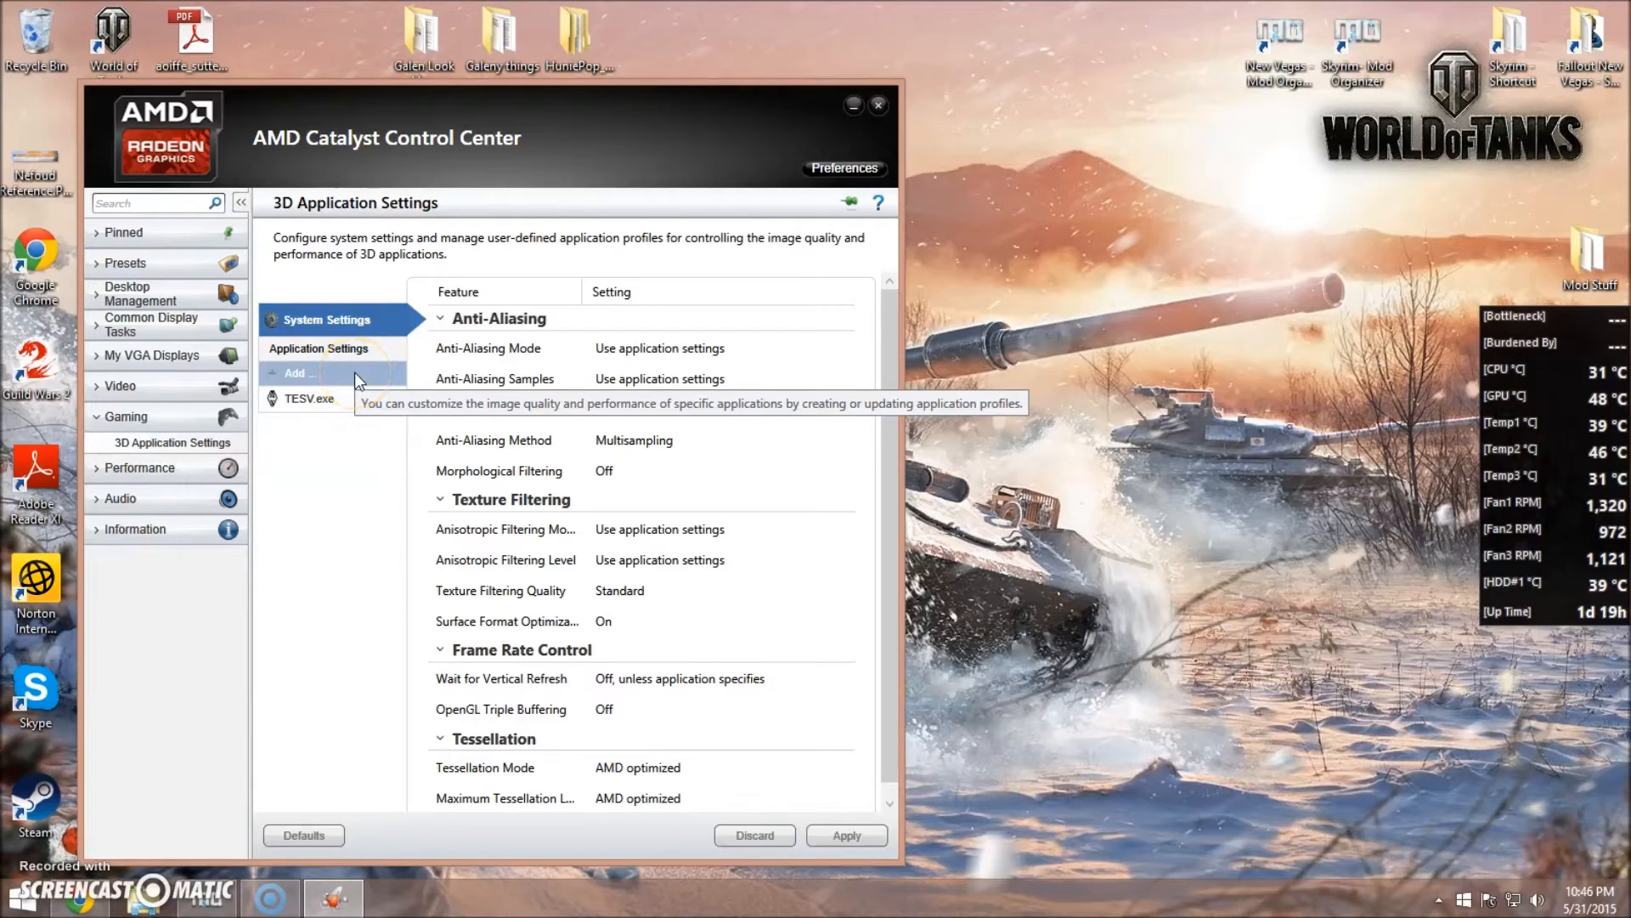
{"action": "left_click", "coordinate": [298, 372]}
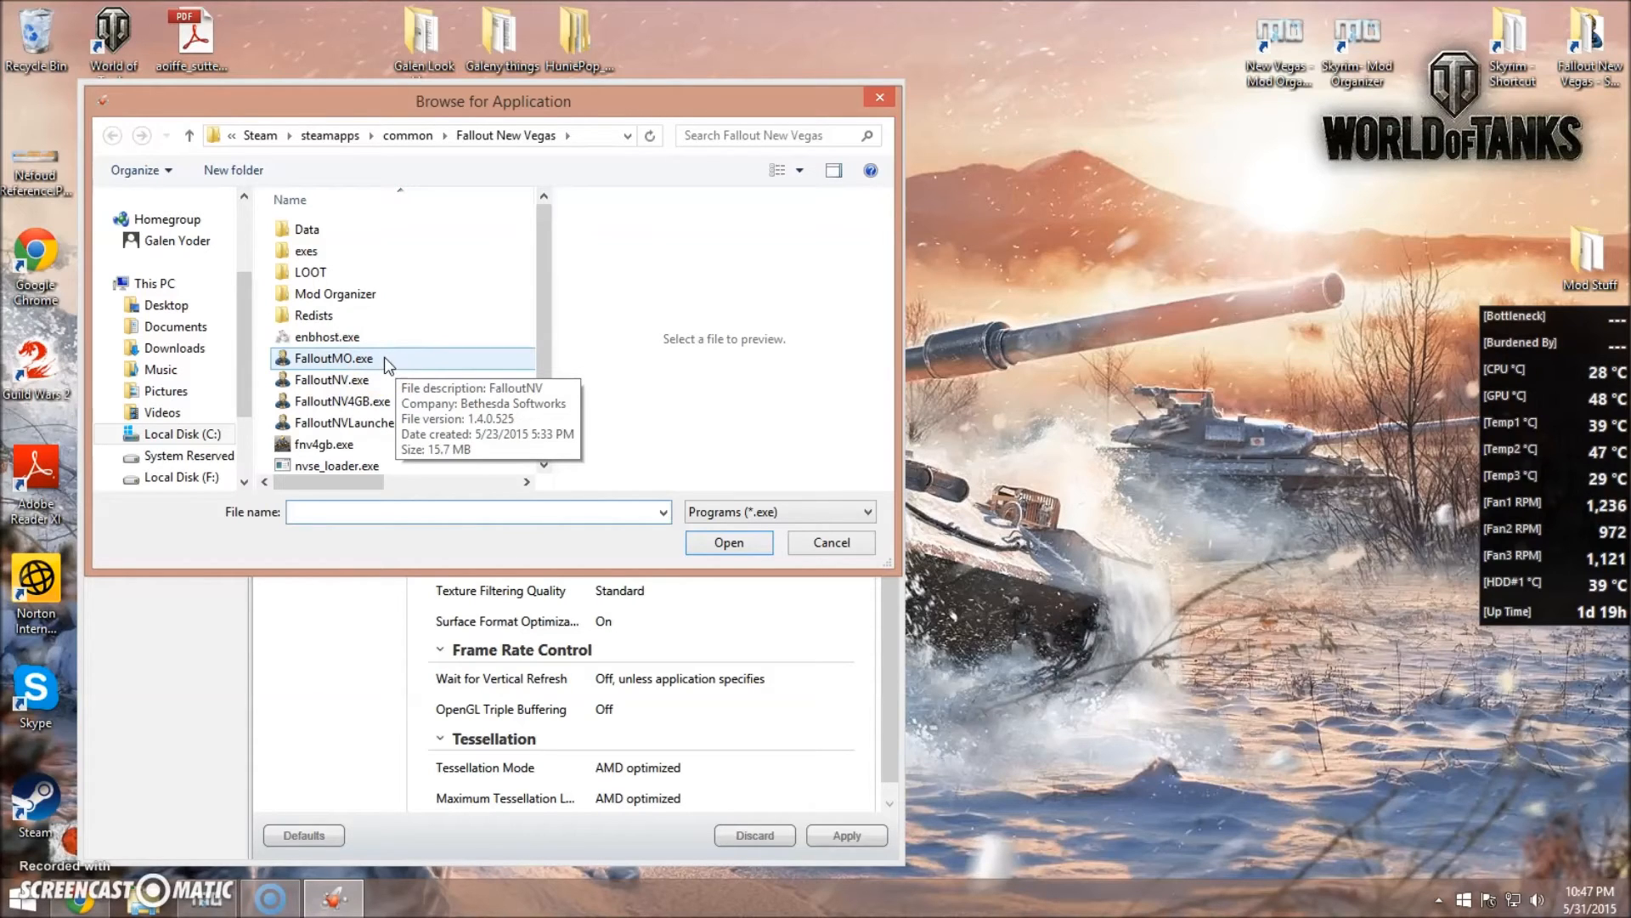
Add FalloutMO.exe as a new application profile and dismiss the update message.
{"action": "left_click", "coordinate": [333, 358]}
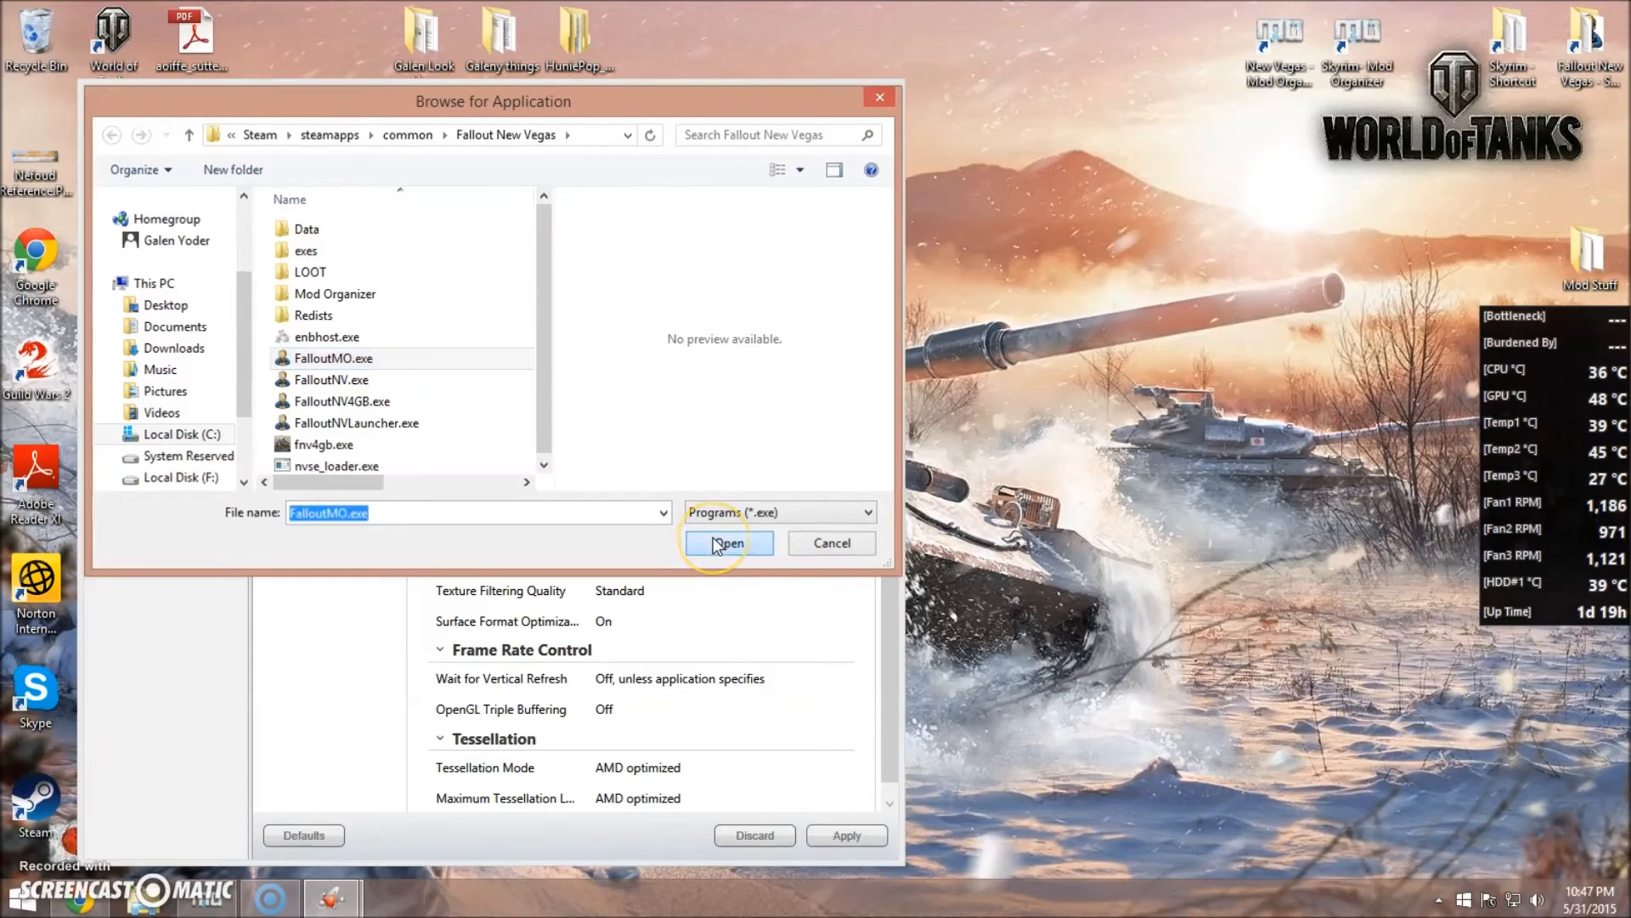
{"action": "left_click", "coordinate": [728, 542]}
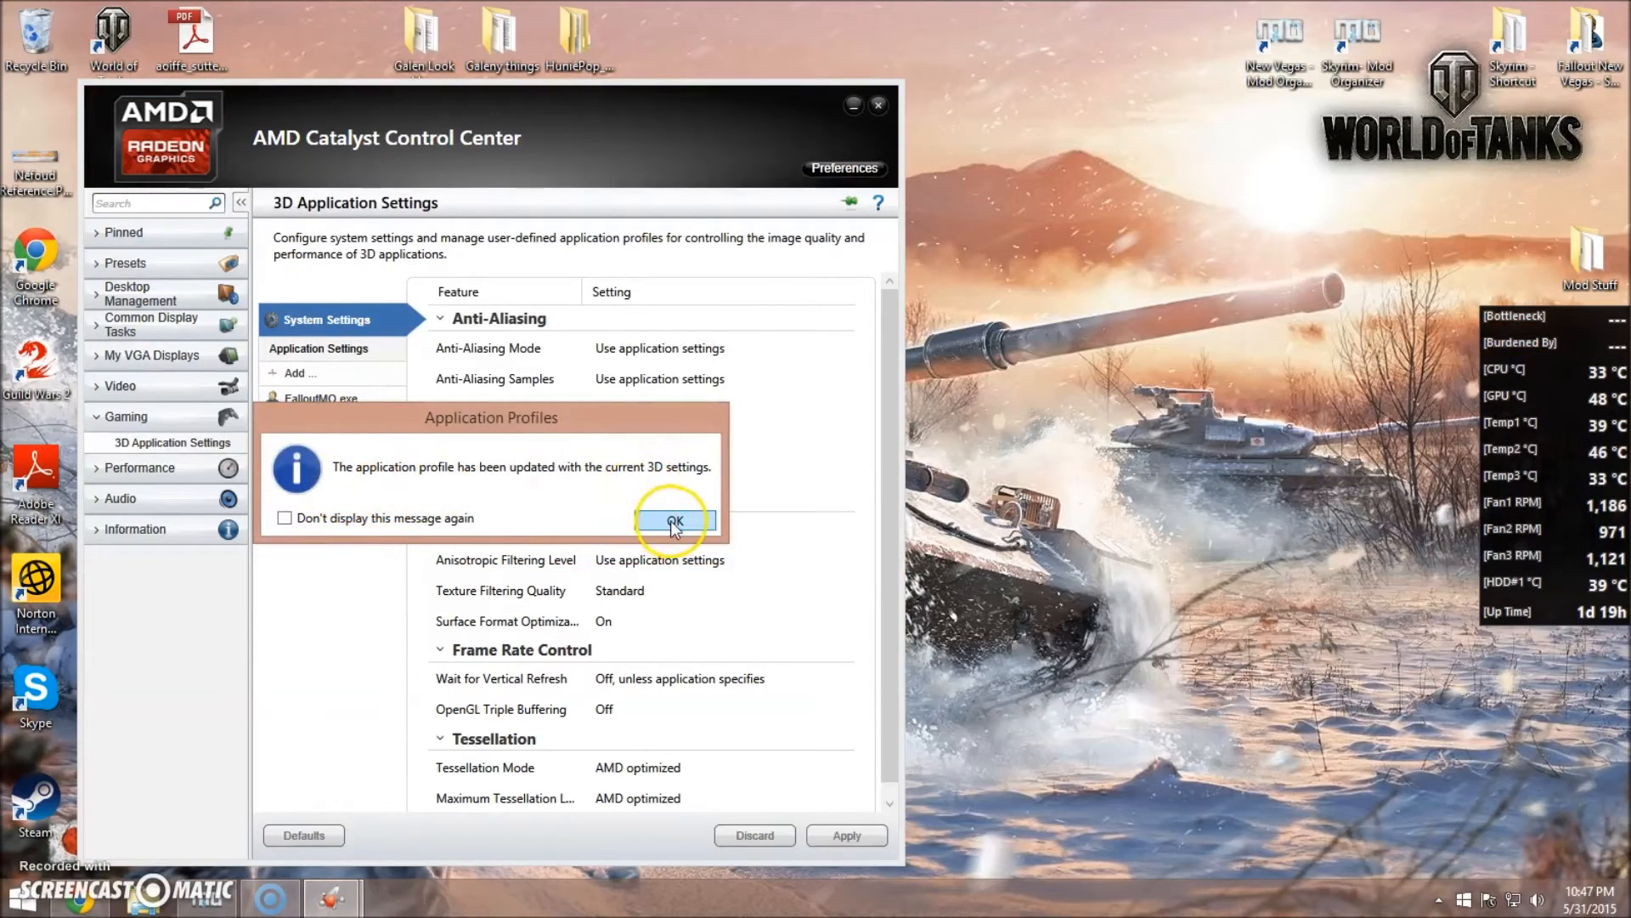
{"action": "left_click", "coordinate": [672, 520]}
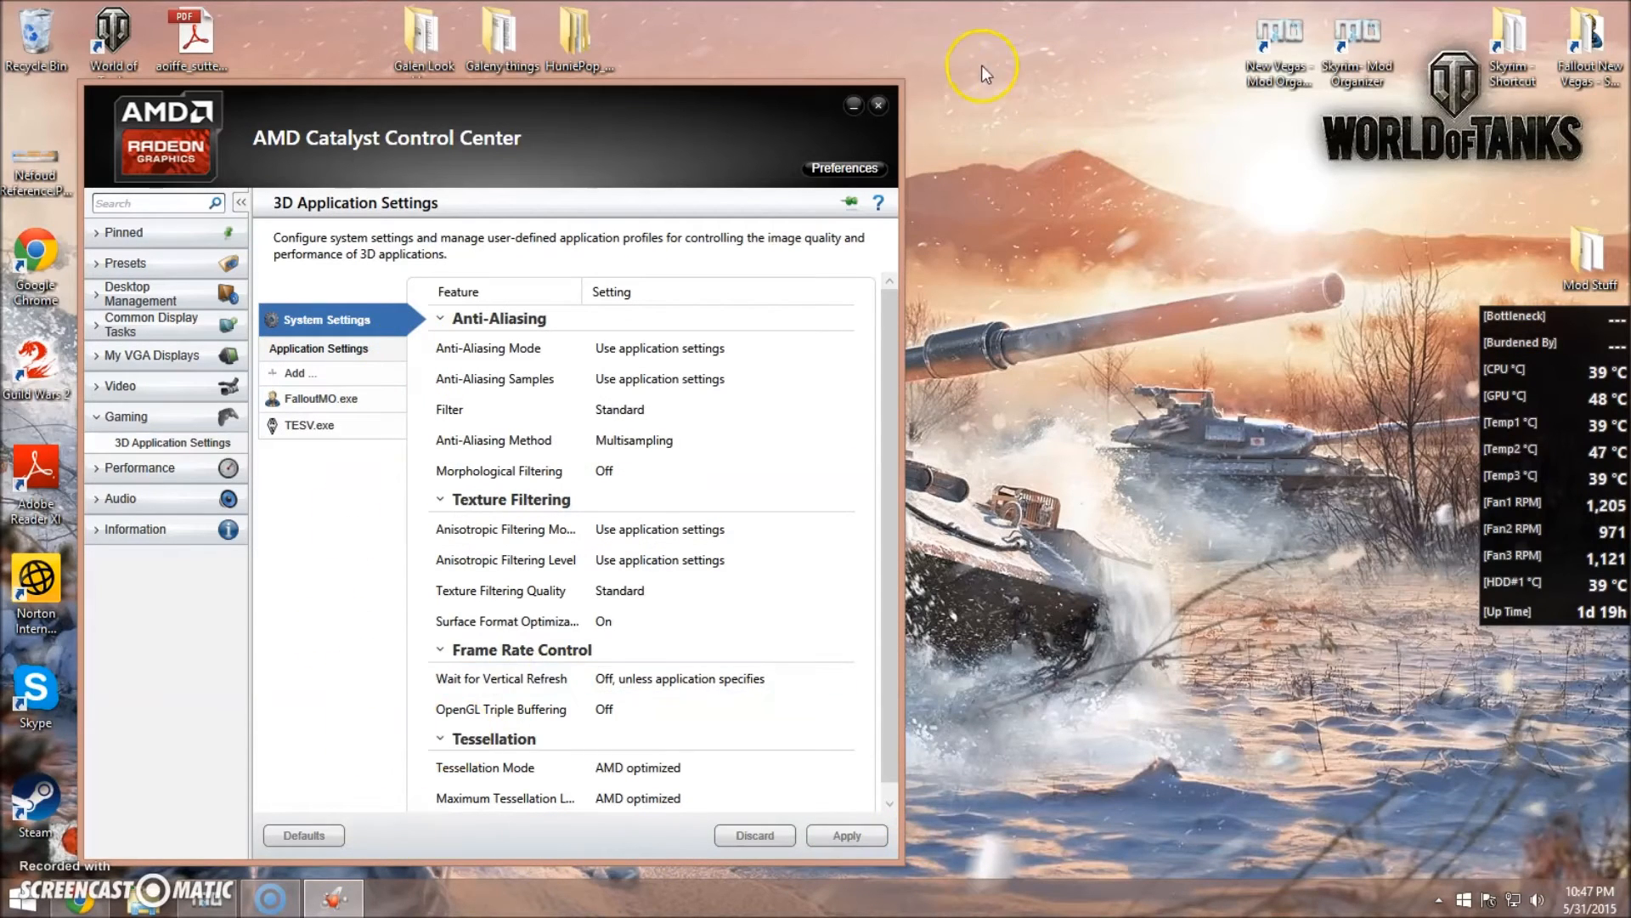
Leave Catalyst Control Center and restore Mod Organizer, with FNV4GB still selected.
{"action": "left_click", "coordinate": [877, 106]}
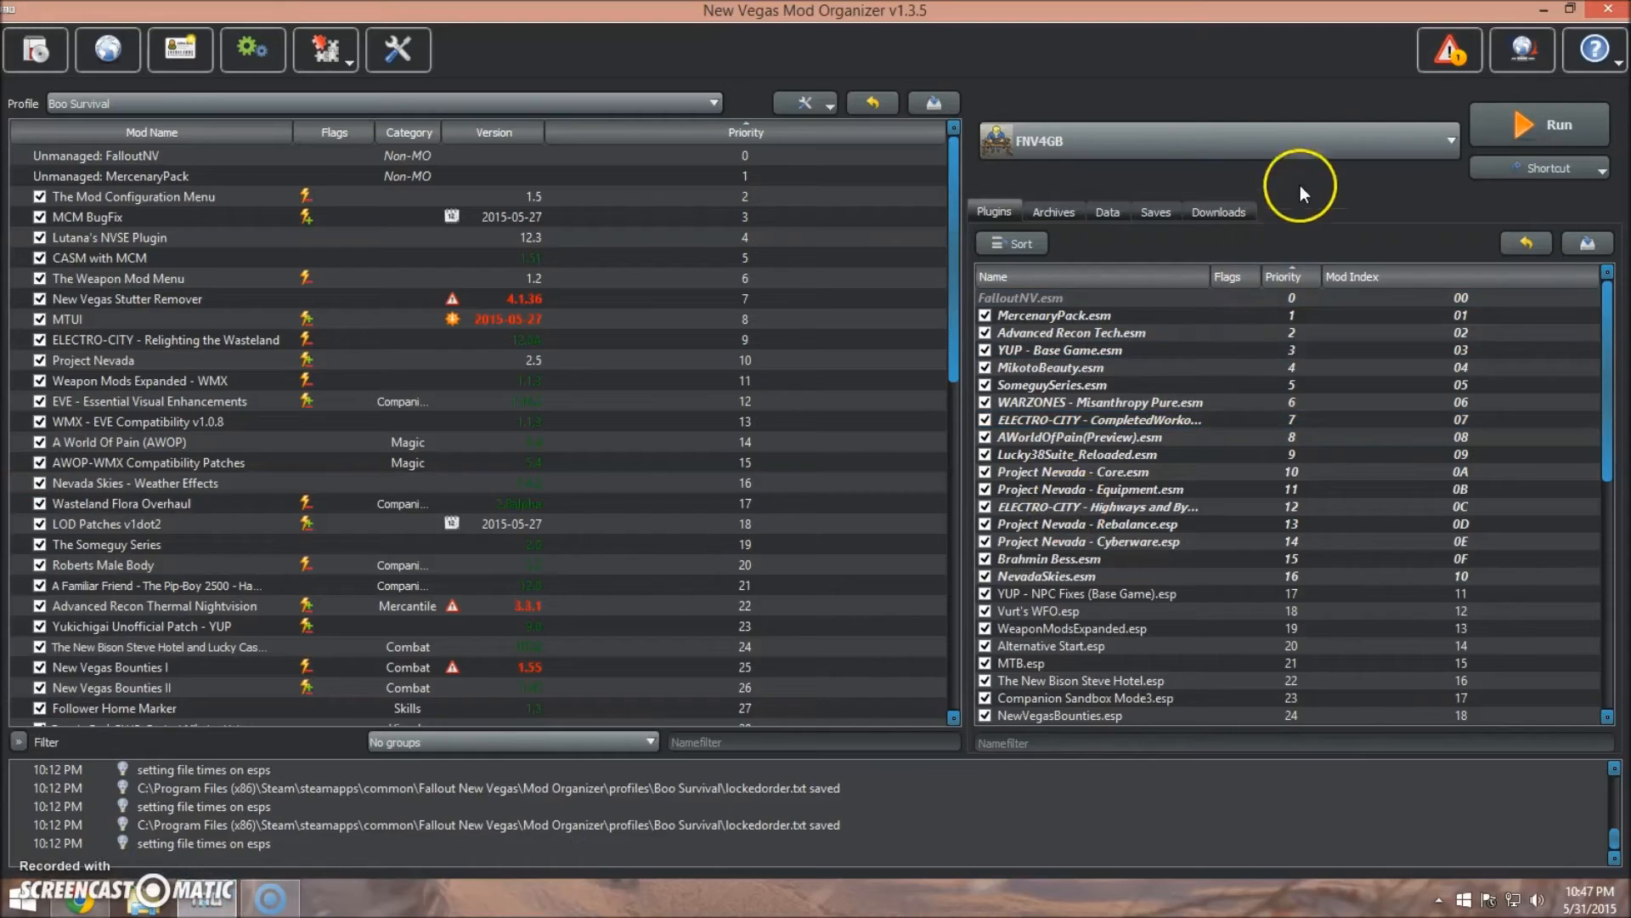
{"action": "mouse_move", "coordinate": [1227, 142]}
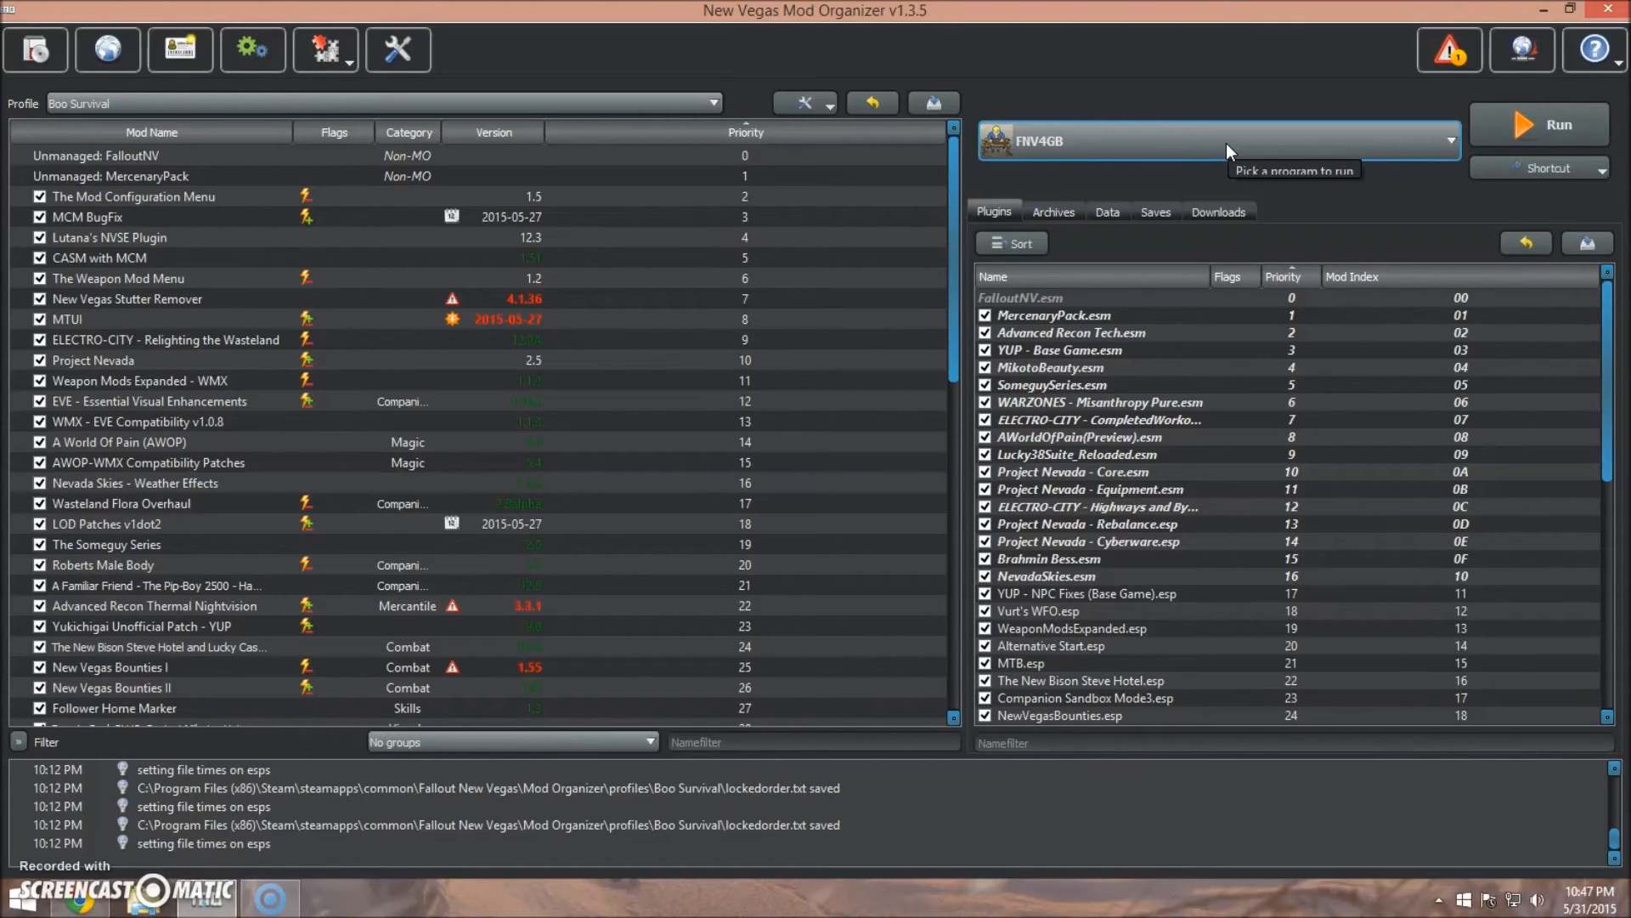
{"action": "left_click", "coordinate": [135, 216]}
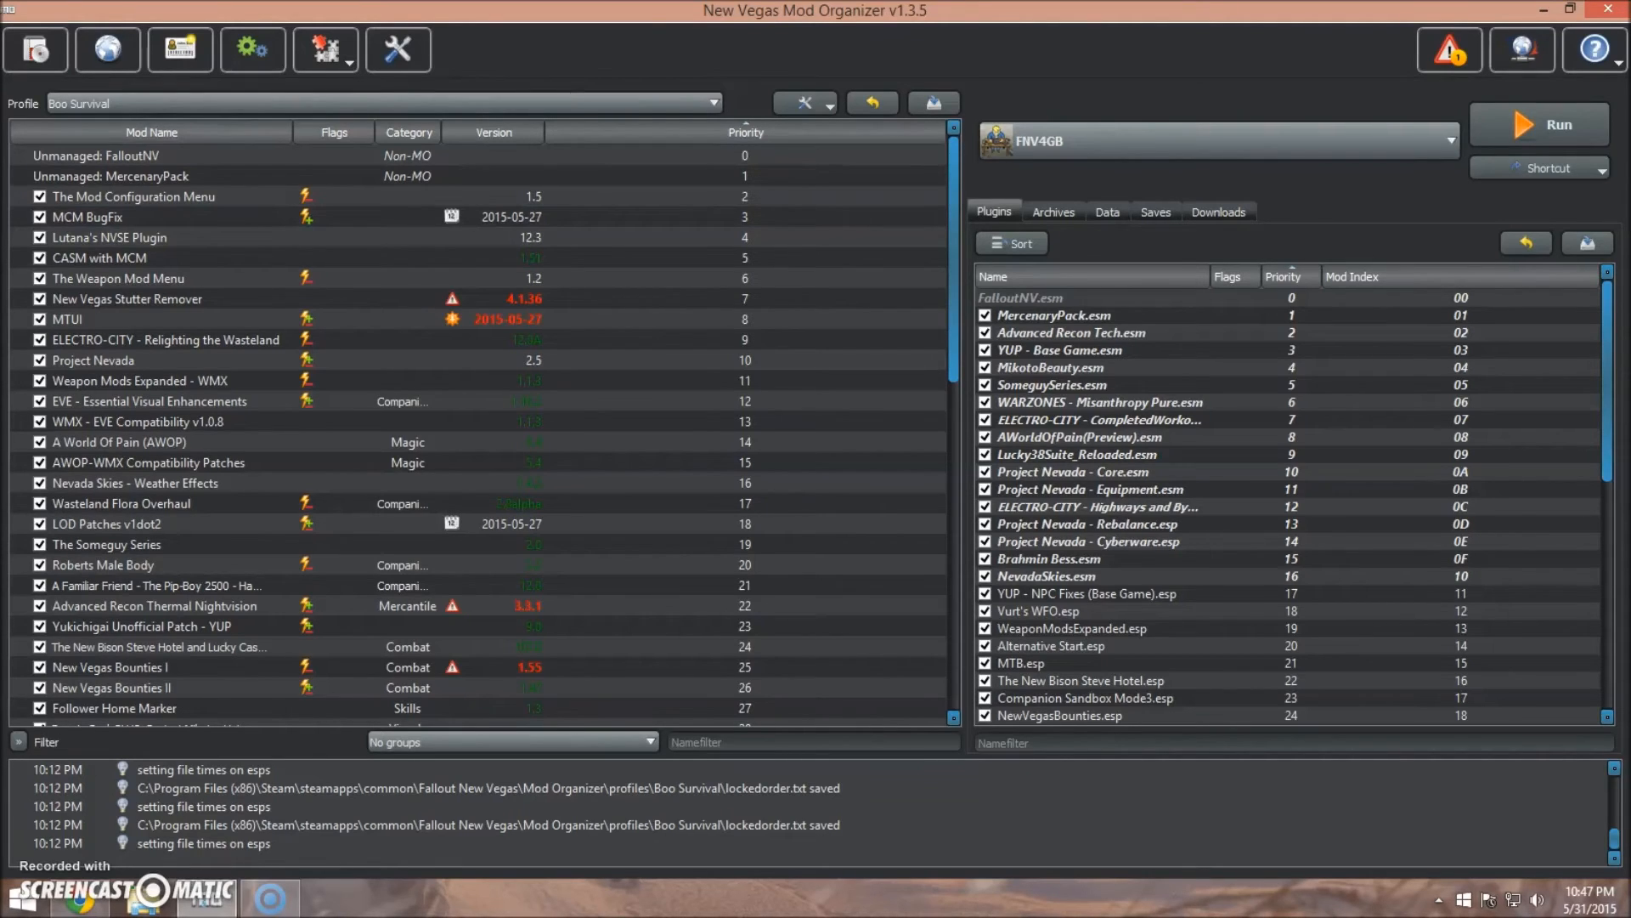
{"action": "mouse_move", "coordinate": [634, 148]}
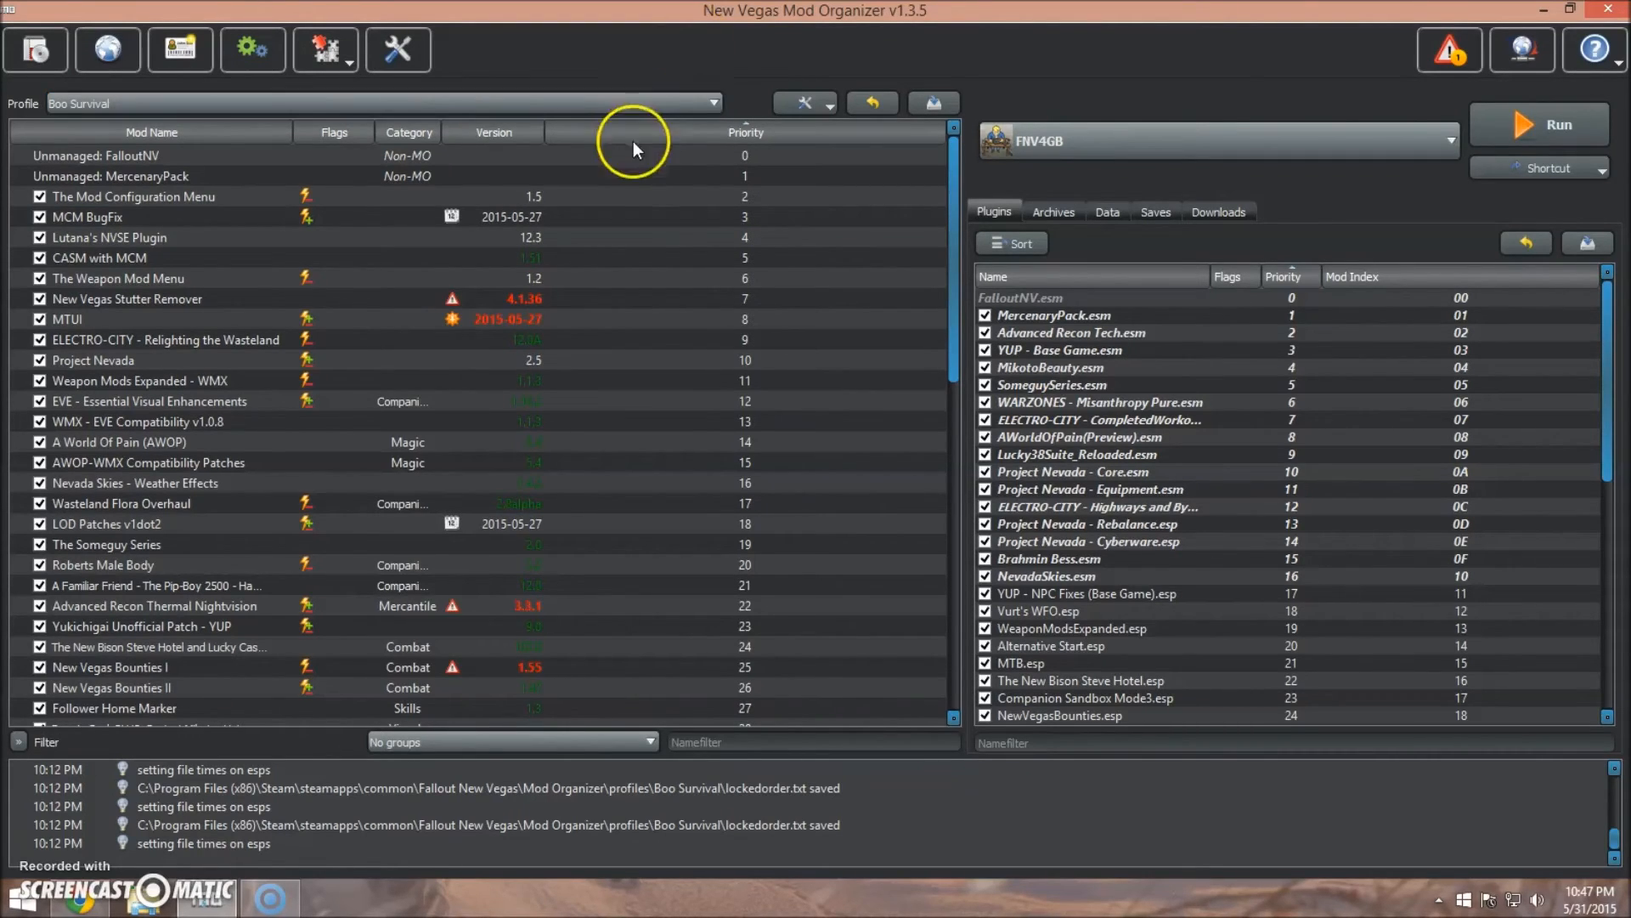
{"action": "mouse_move", "coordinate": [745, 45]}
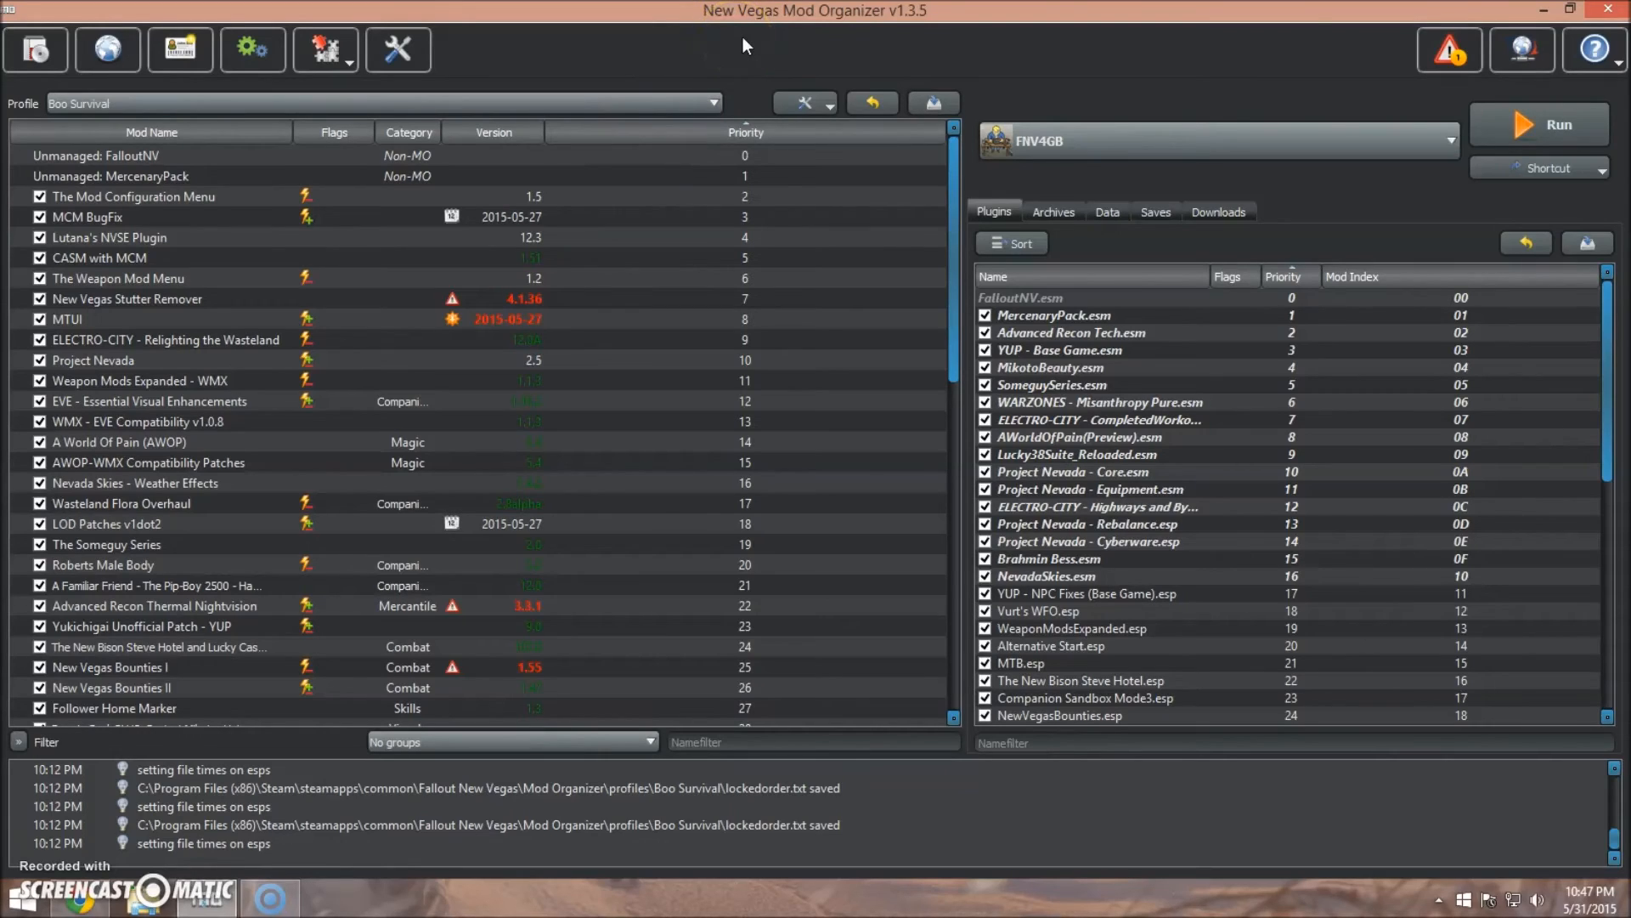